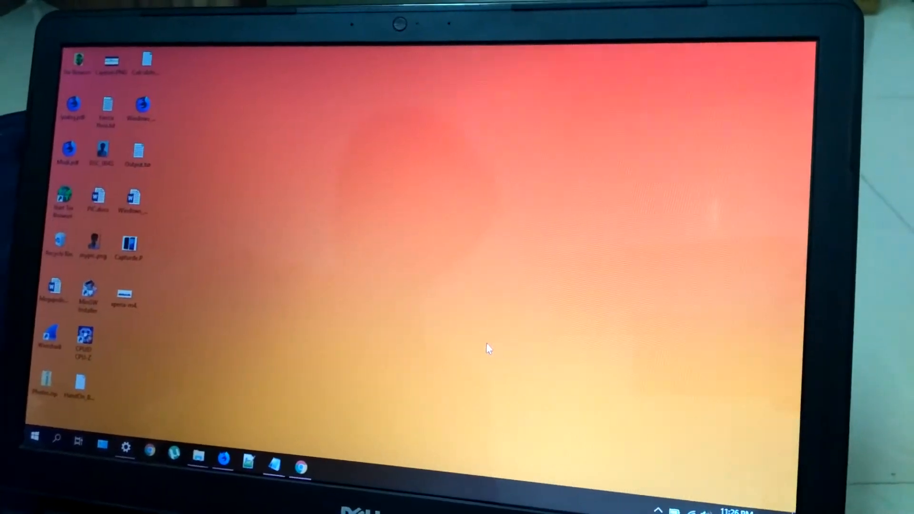
mouse_move(195, 452)
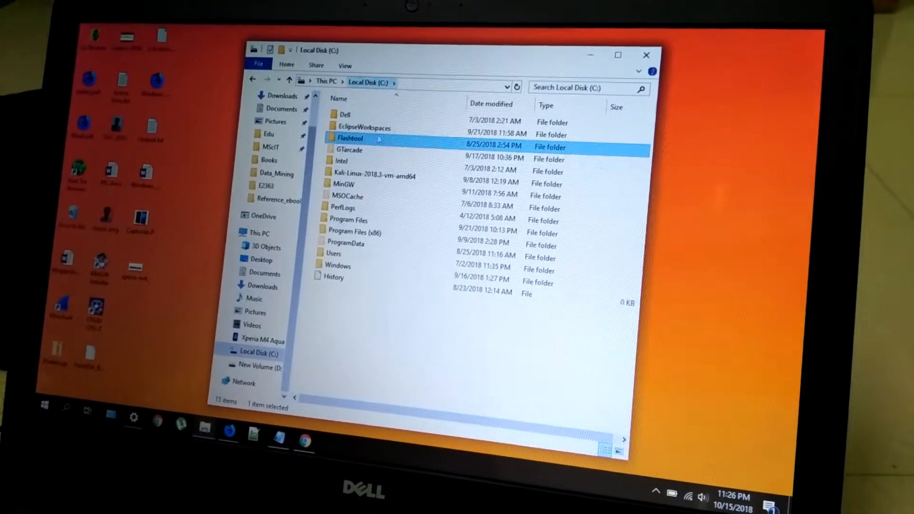
Browse into the Flashtool folder, view the .ftf firmware files, and return to Flashtool.
double_click(350, 138)
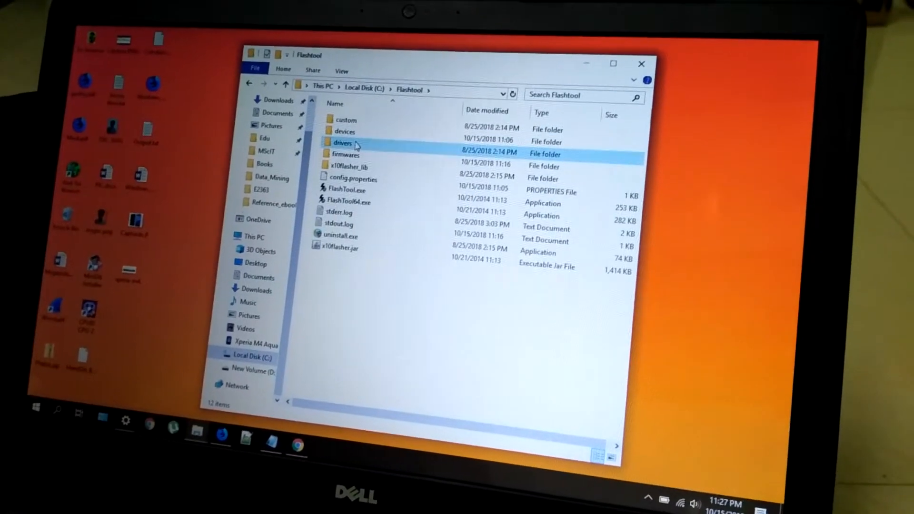
double_click(346, 155)
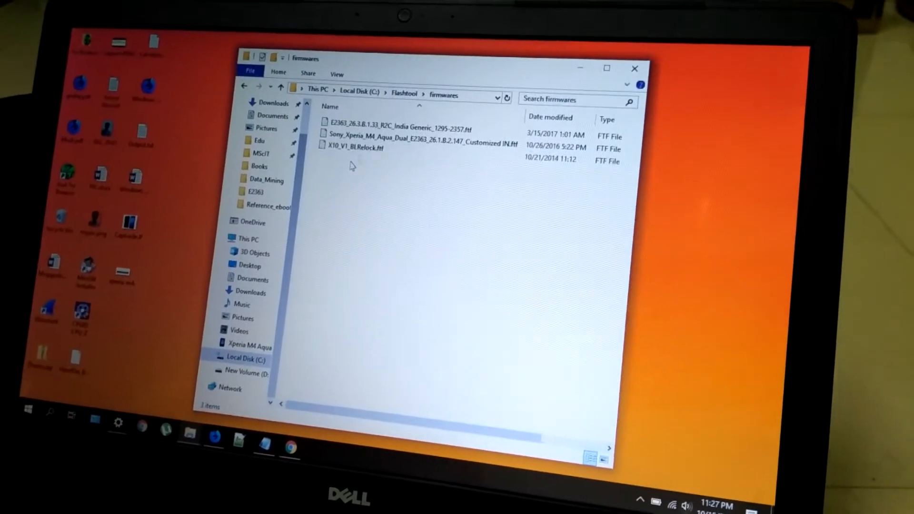
click(417, 136)
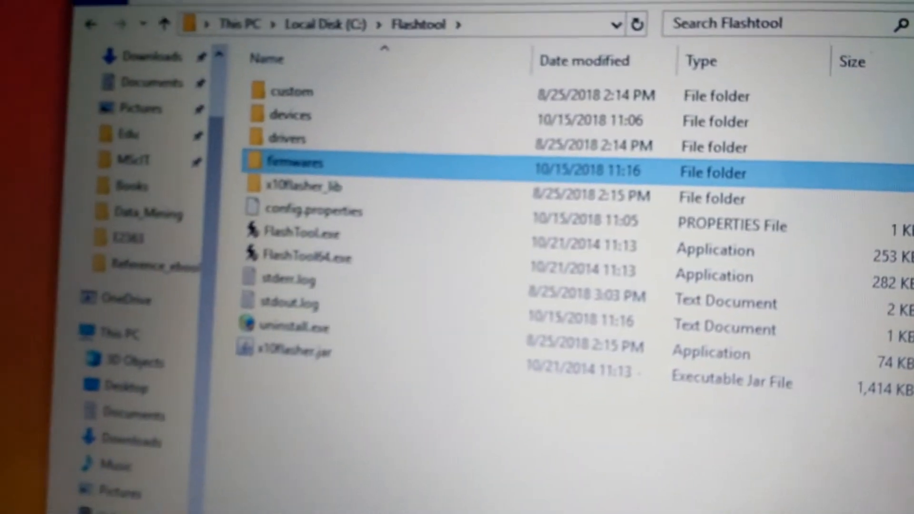
Launch FlashTool.exe and approve the User Account Control prompt so Sony Mobile Flasher starts.
click(286, 207)
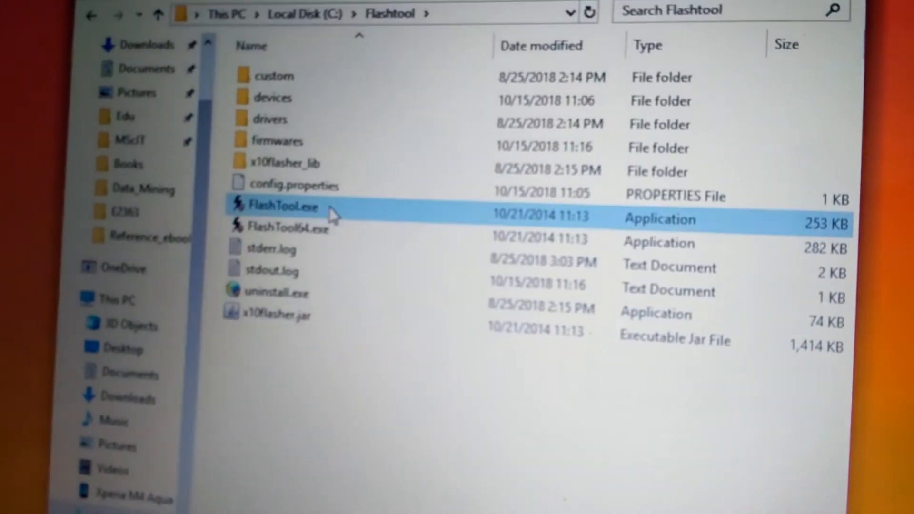
double_click(284, 206)
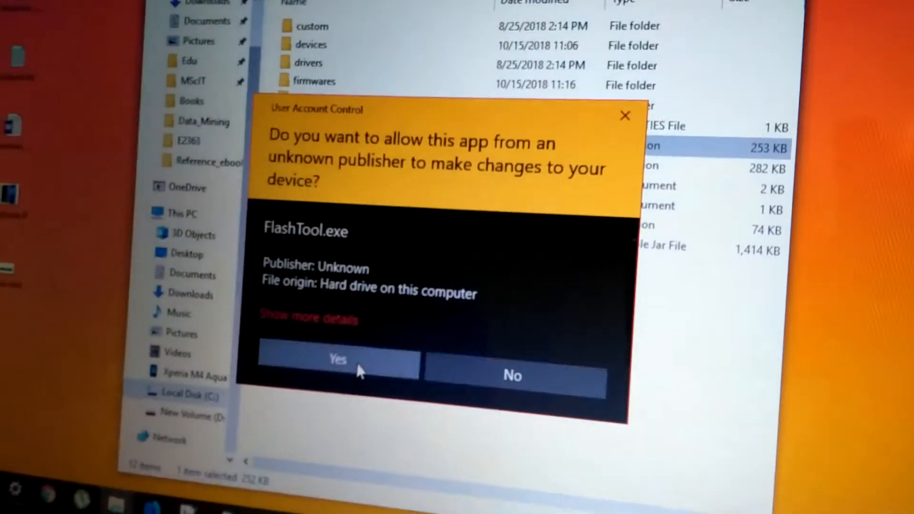
click(337, 359)
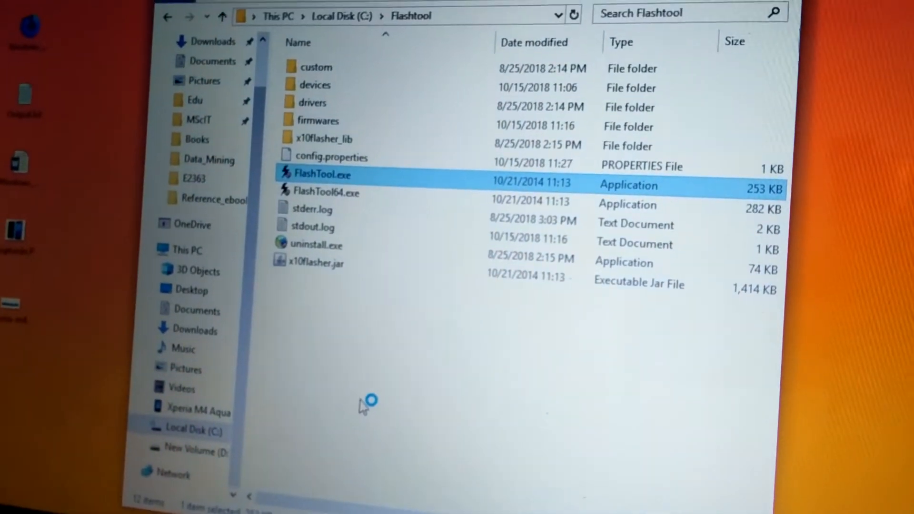
double_click(328, 174)
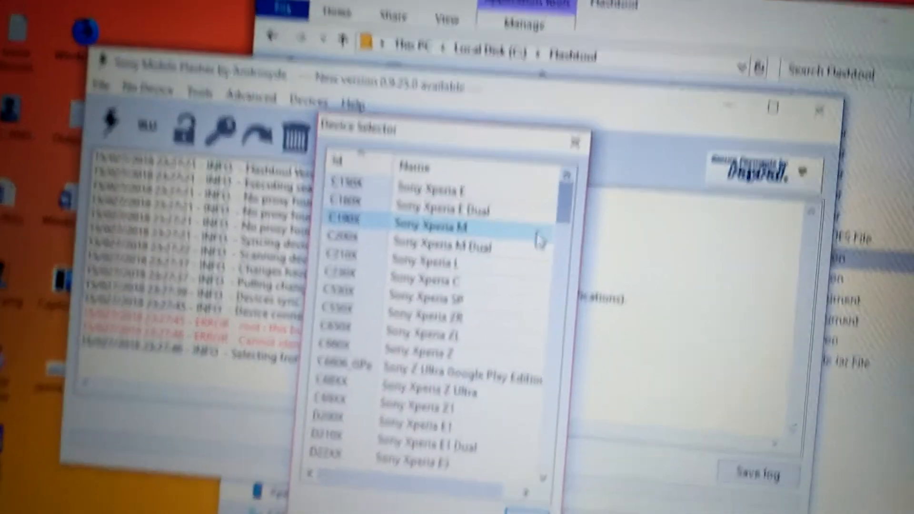
Select E23XX Sony Xperia M4 Aqua in the Device Selector and decline permanent identification.
scroll(down, 3)
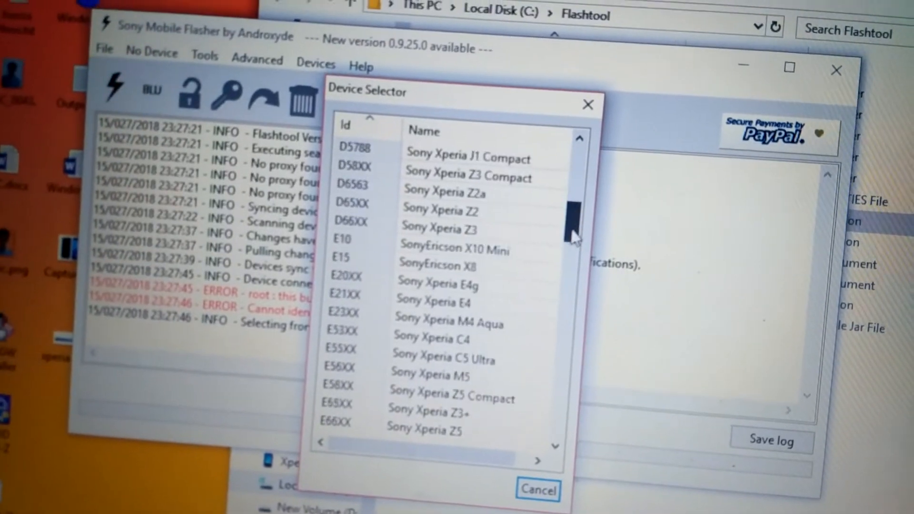
scroll(down, 3)
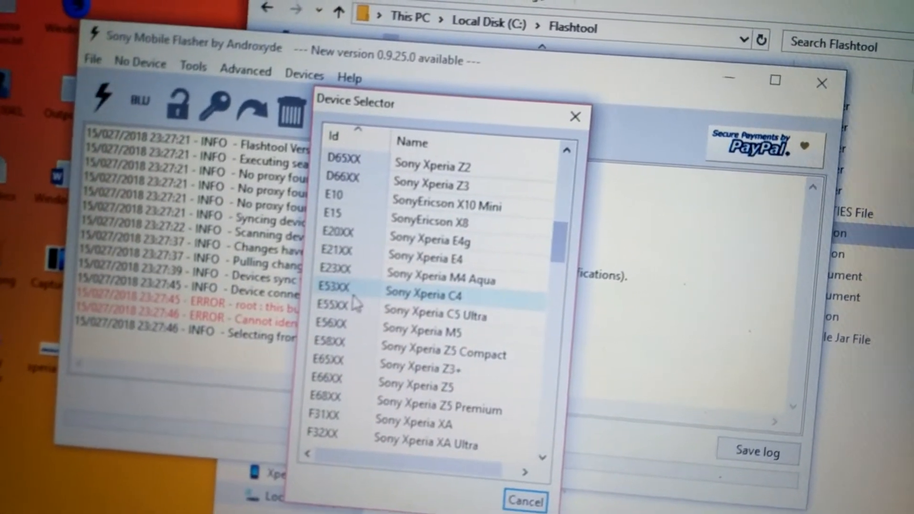
click(443, 280)
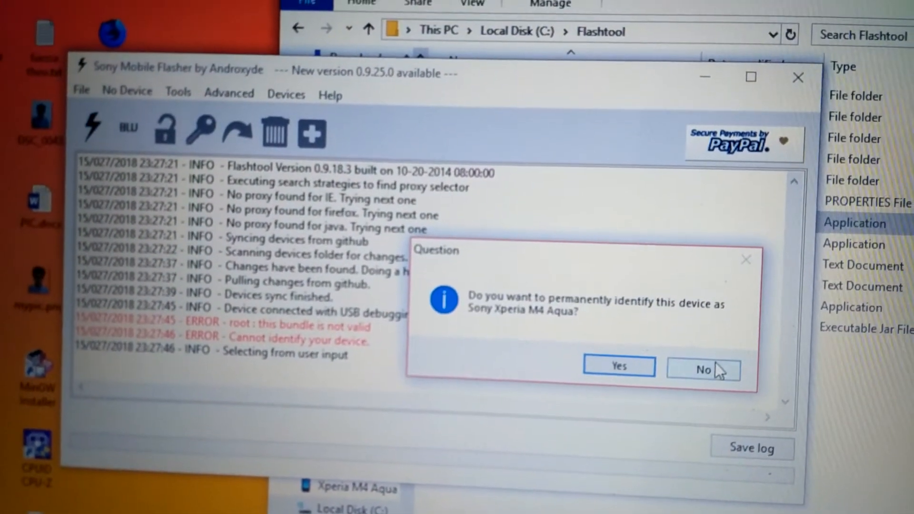
click(704, 370)
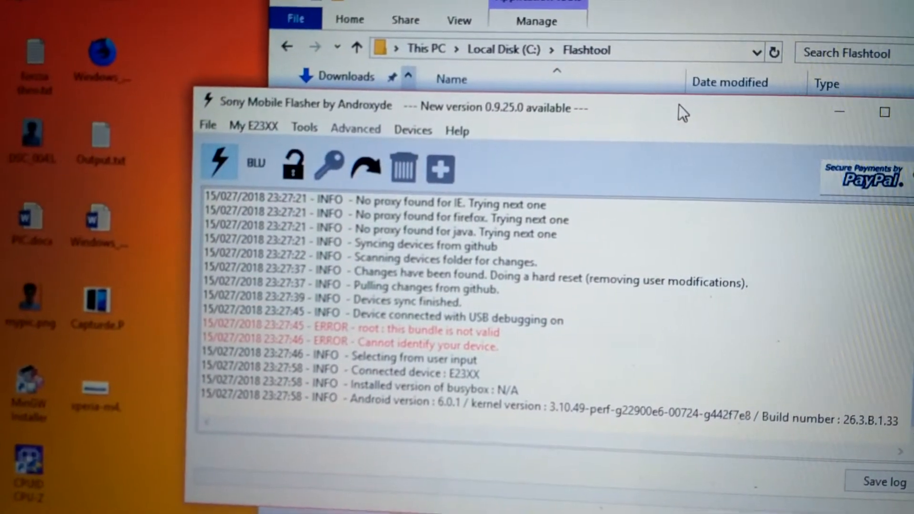